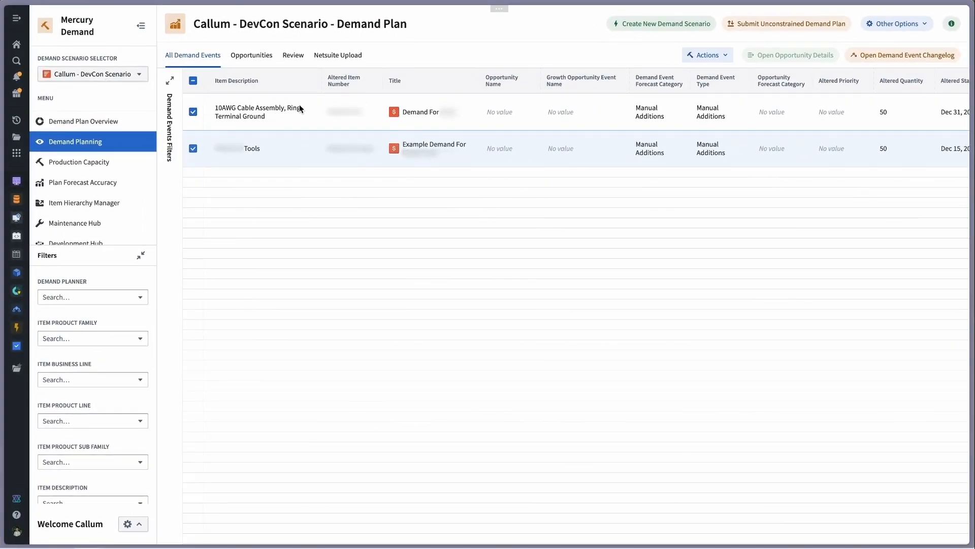
mouse_move(320, 123)
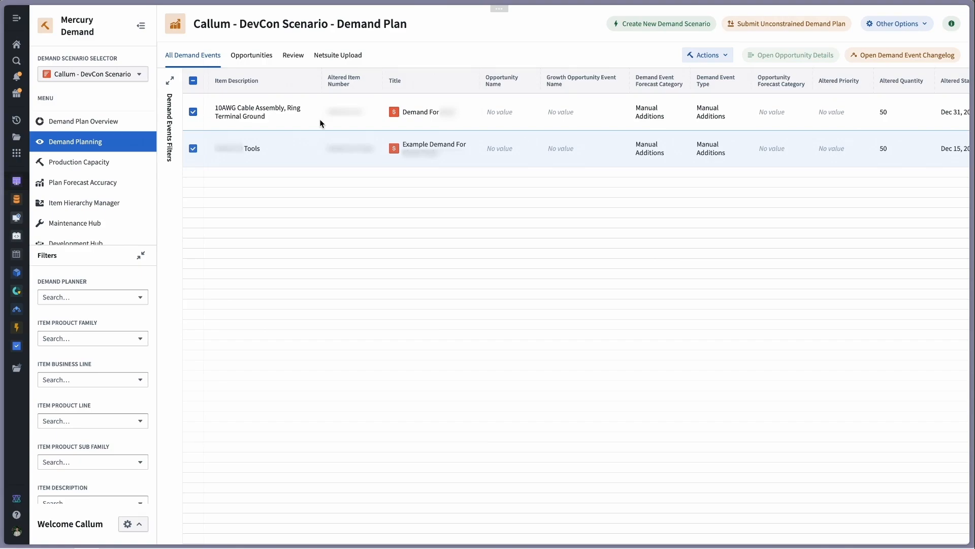
Review bulk-action options for the selected DevCon demand events
scroll(right, 3)
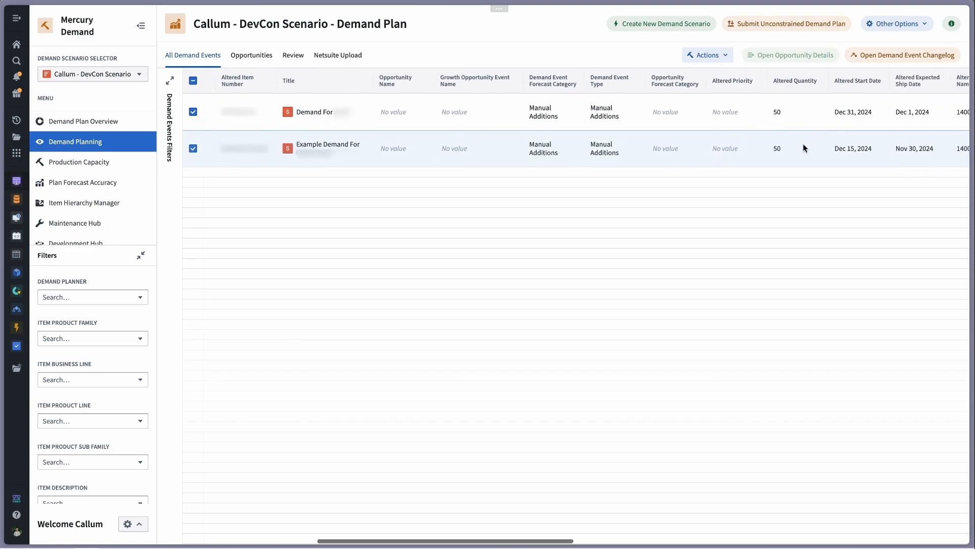
mouse_move(915, 121)
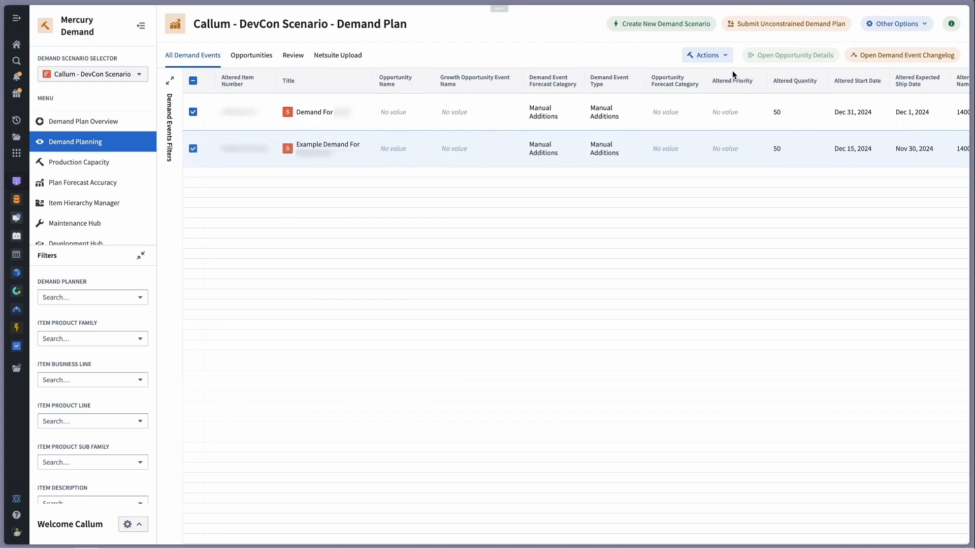
click(706, 55)
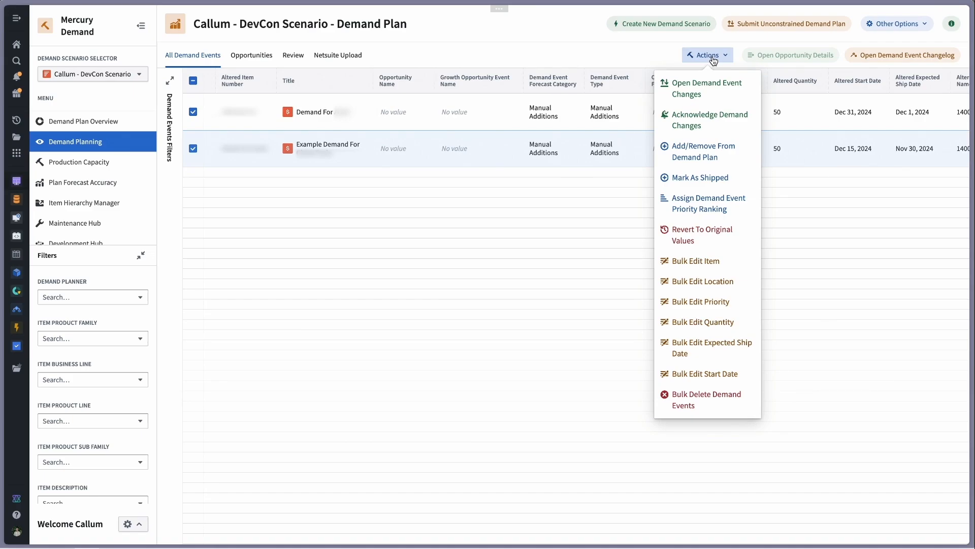
mouse_move(700, 235)
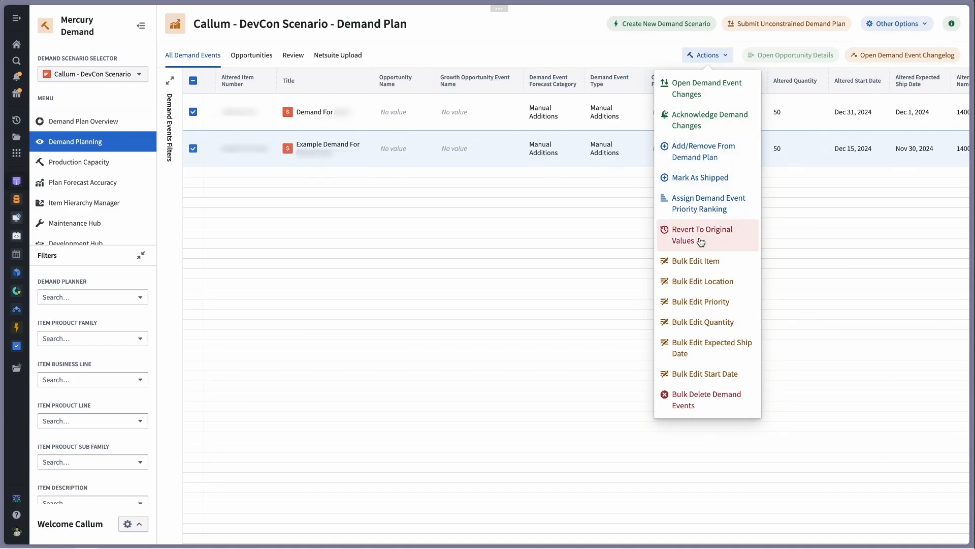
mouse_move(703, 260)
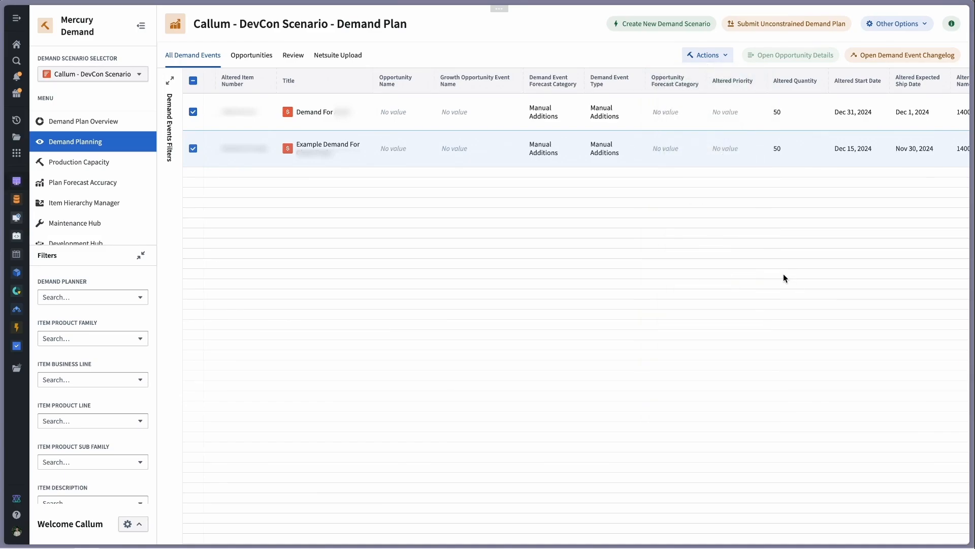
click(897, 23)
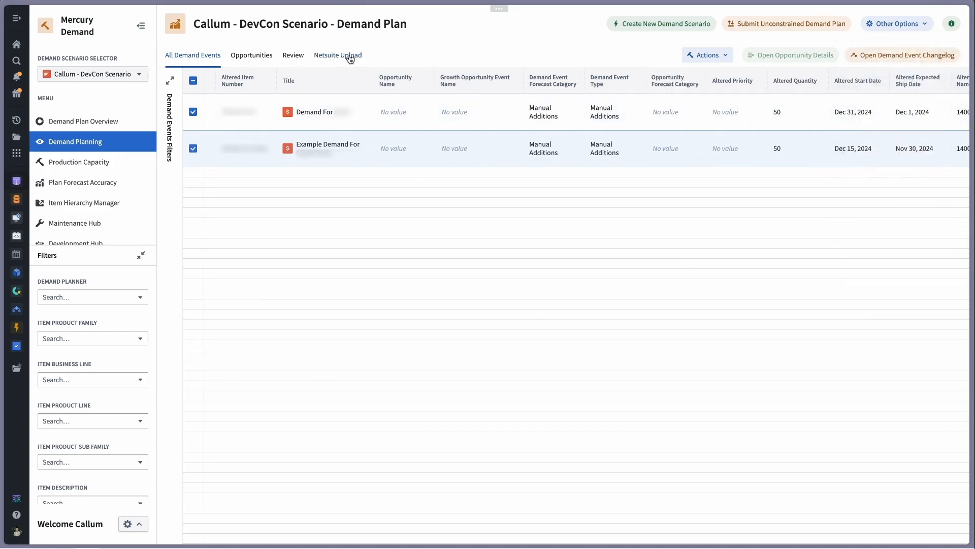
Bring up the NetSuite upload check, dismissing the non-compliant demand events popup
click(338, 55)
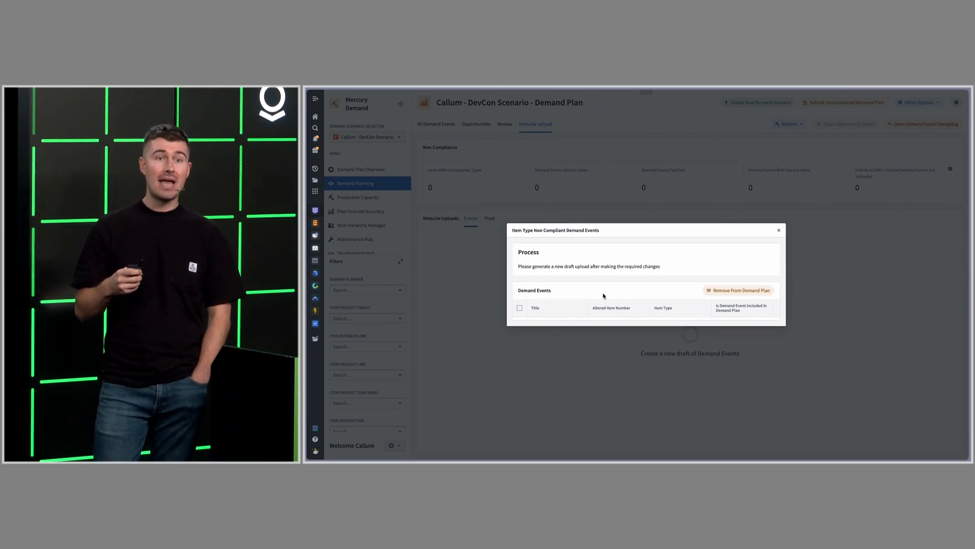
mouse_move(785, 247)
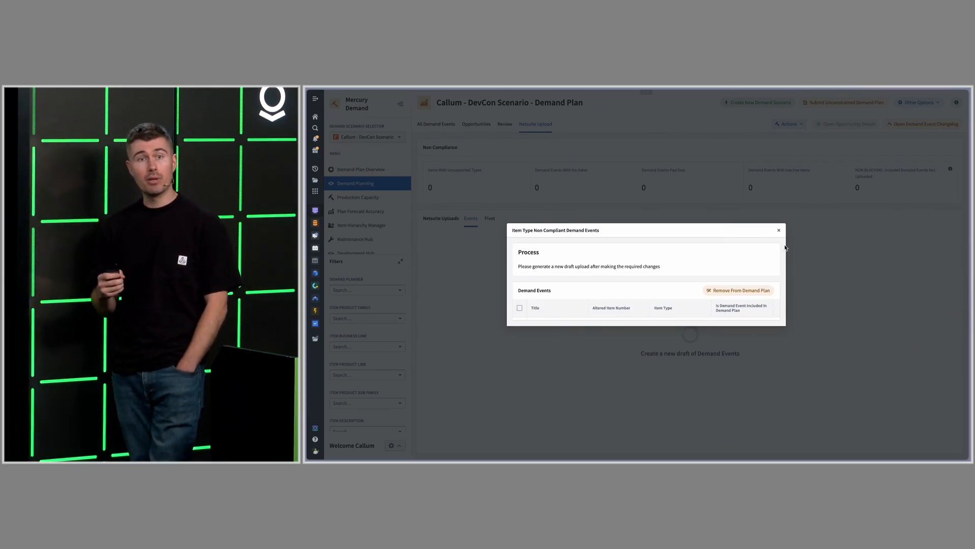
click(778, 229)
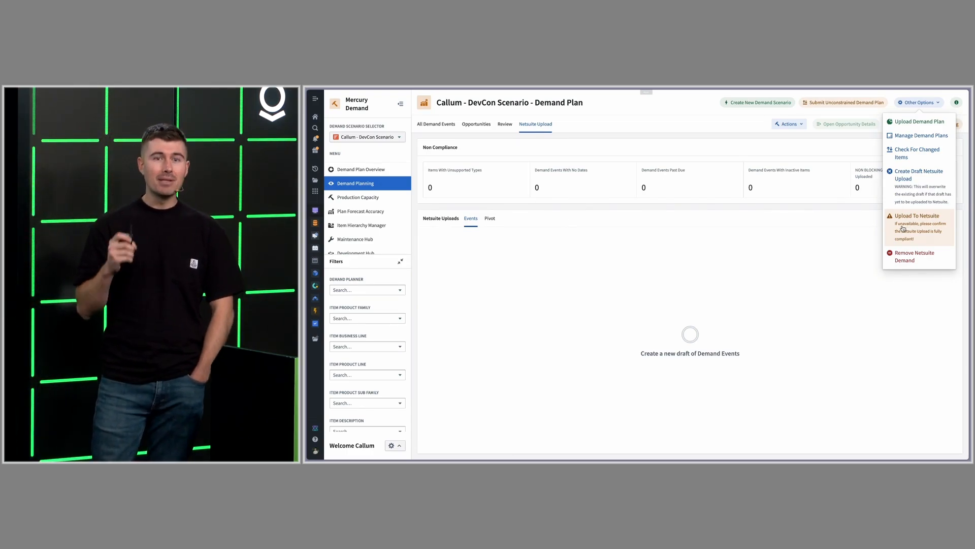
mouse_move(856, 238)
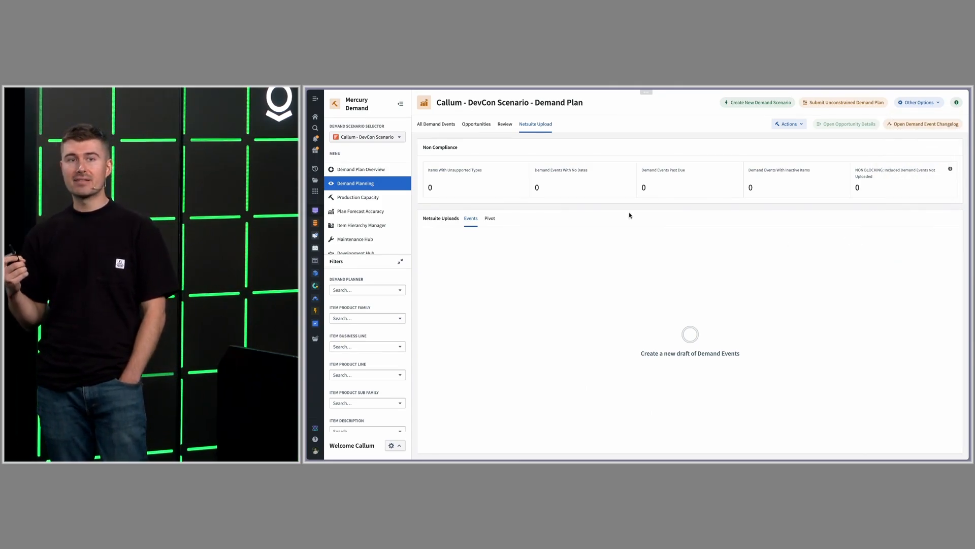
mouse_move(361, 169)
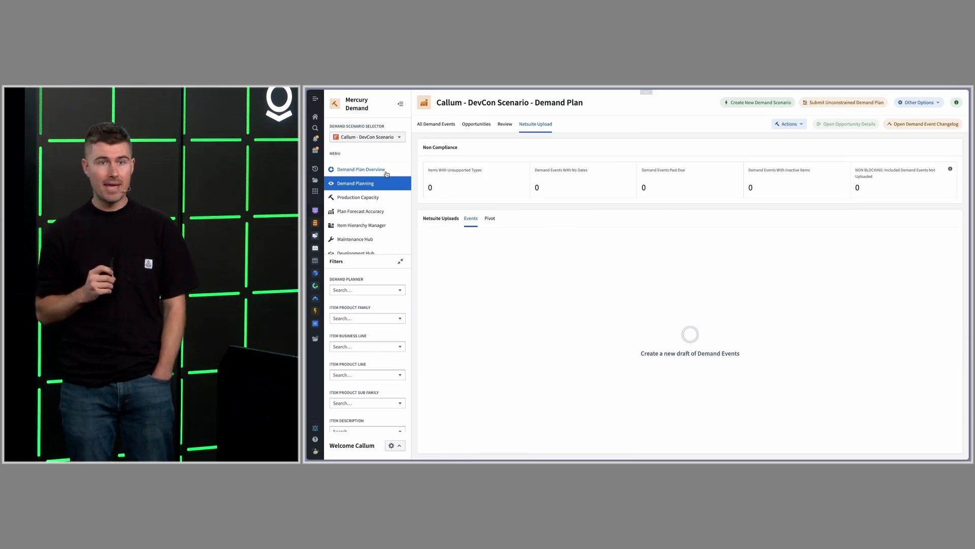
Show the demand plan overview charting 50 units each for November and December 2024
click(361, 170)
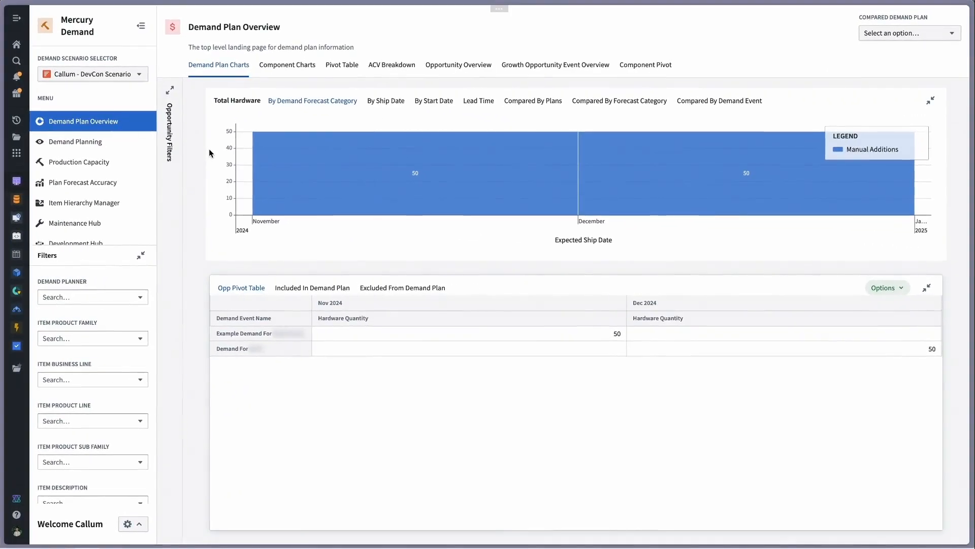
mouse_move(357, 116)
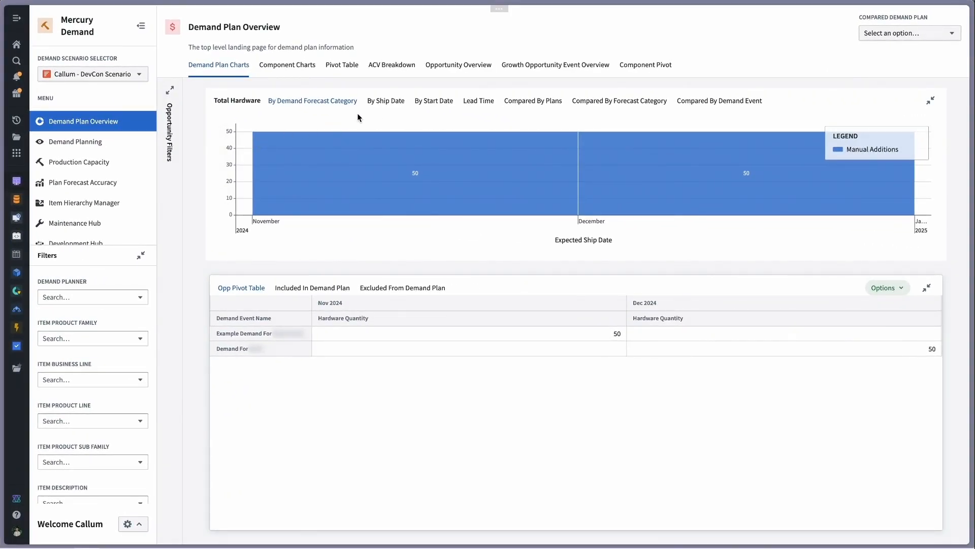
mouse_move(434, 100)
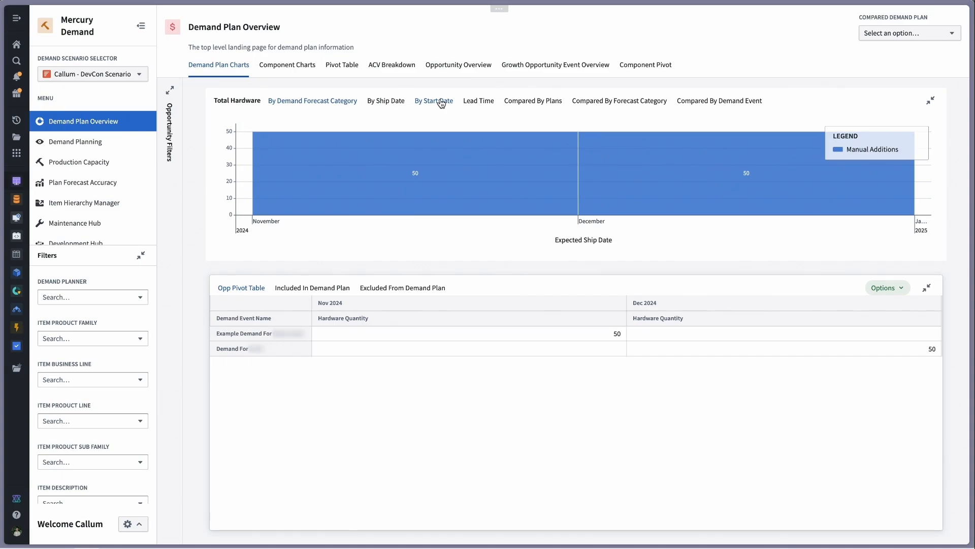
mouse_move(309, 73)
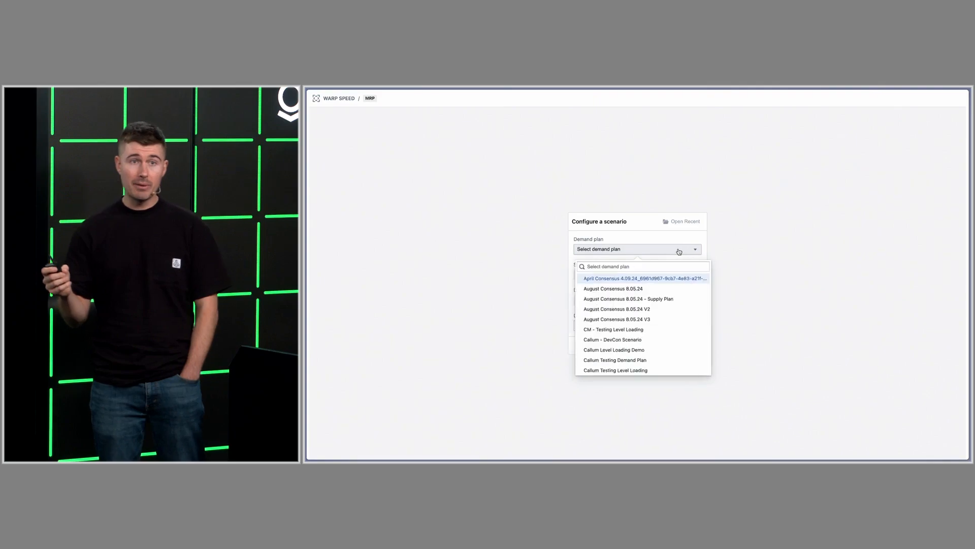
Run a new MRP scenario on the DevCon Scenario demand plan
text(devc)
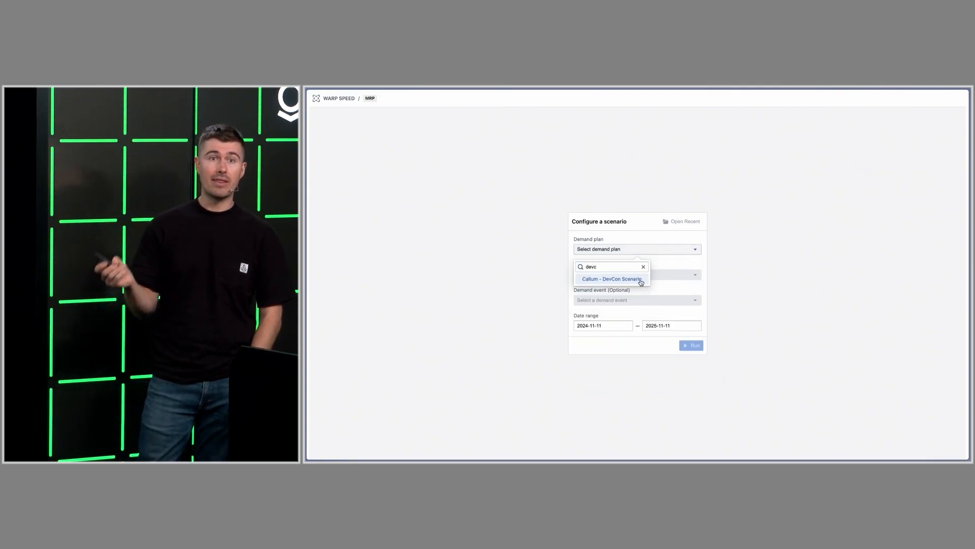
click(612, 279)
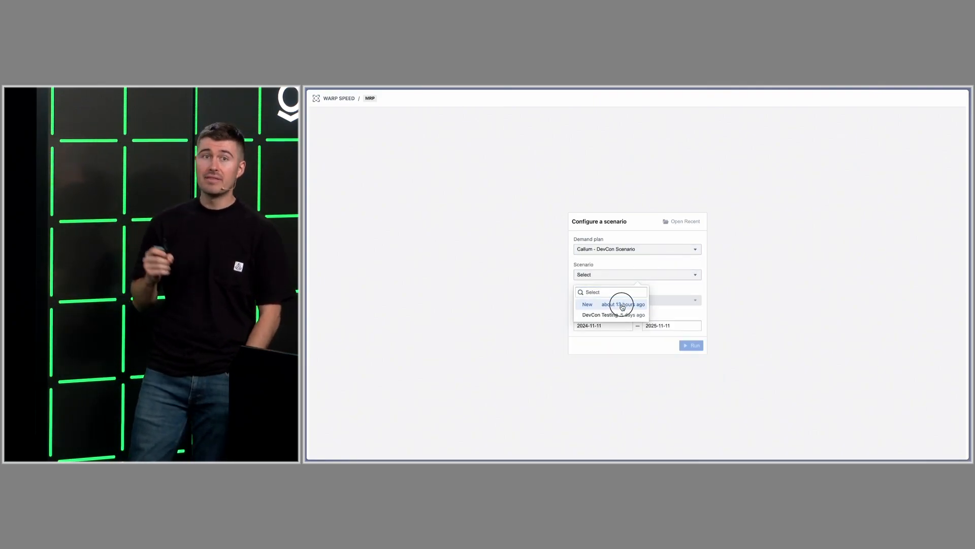
click(586, 304)
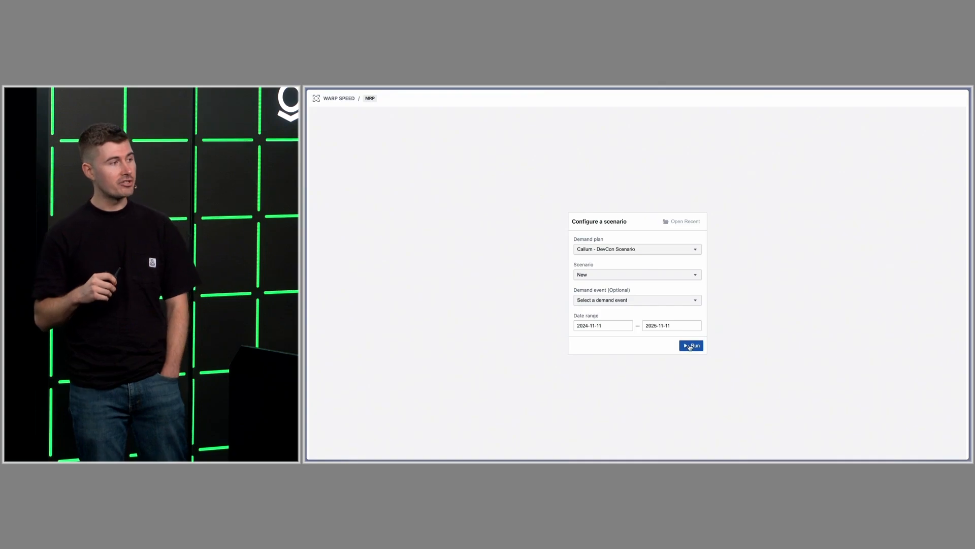
click(690, 345)
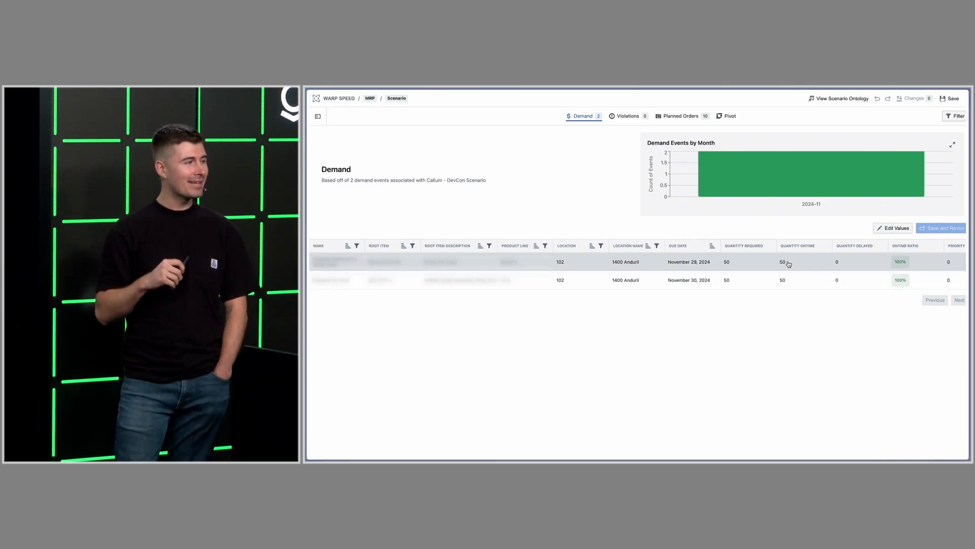
Show zero lead time violations, then the ten planned orders (2 work, 8 purchase)
click(627, 116)
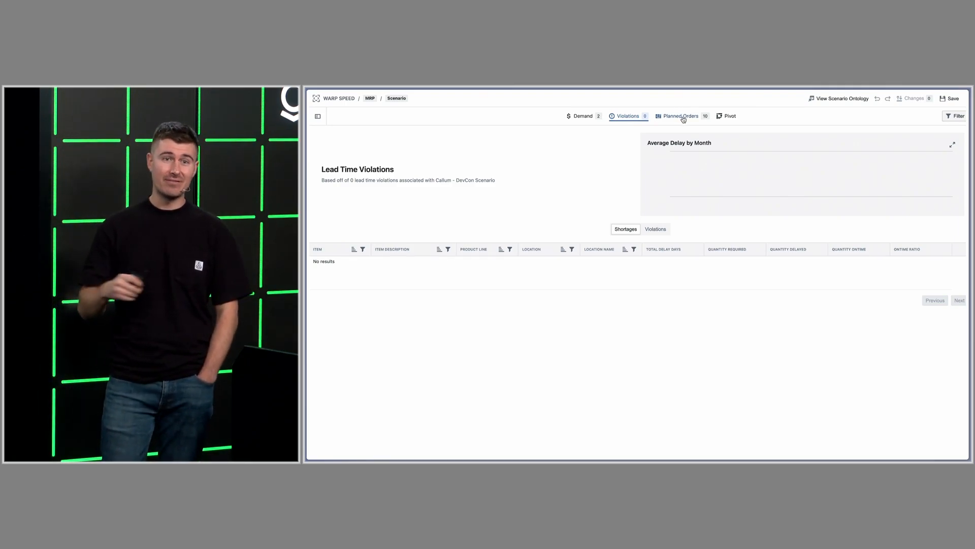
click(680, 116)
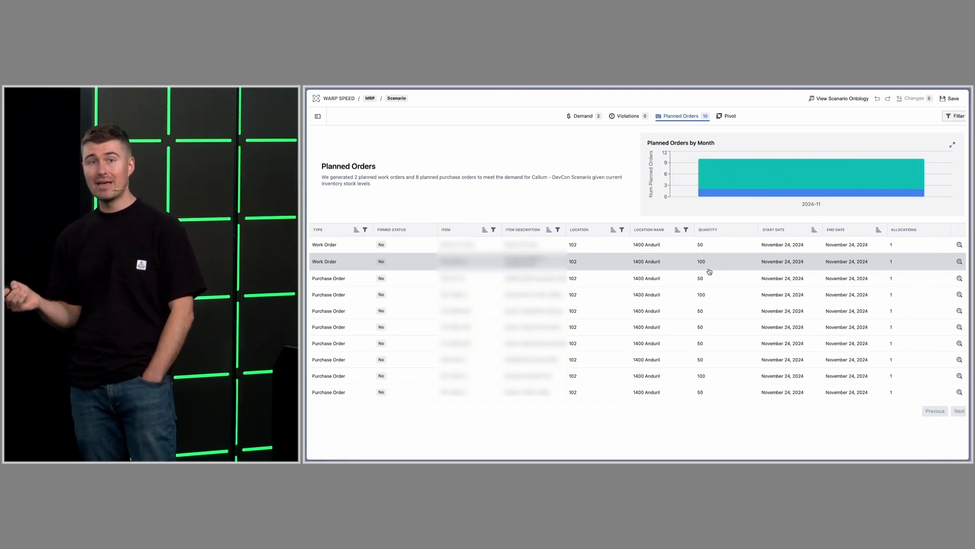
mouse_move(836, 262)
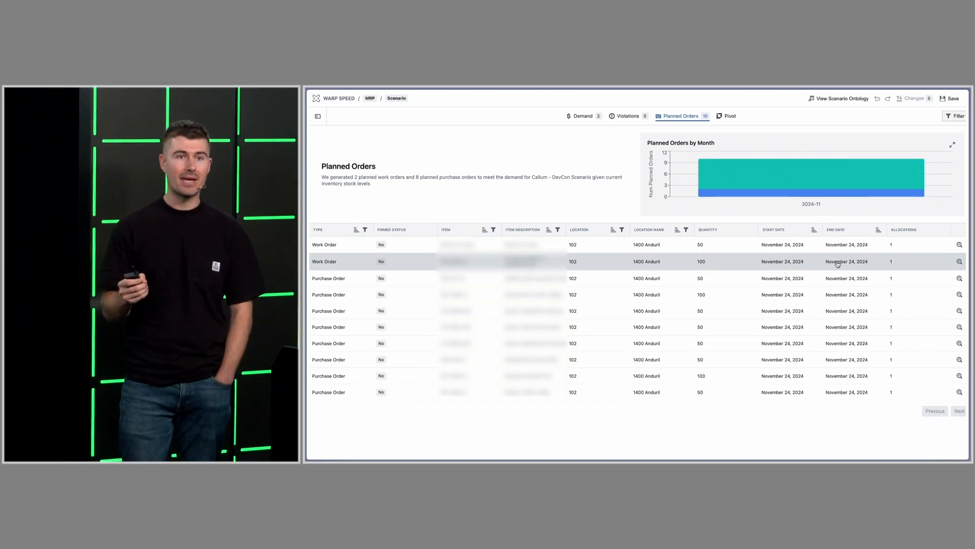
click(960, 261)
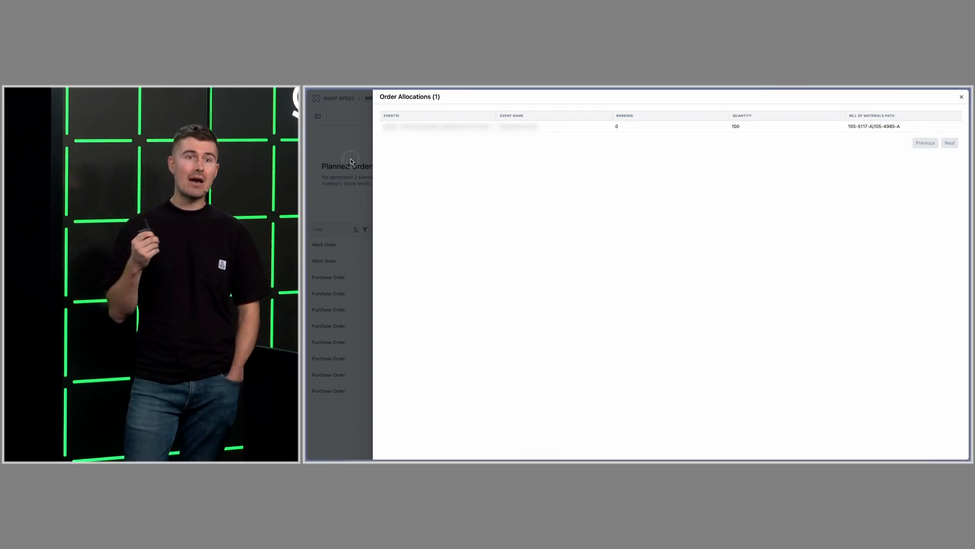
click(962, 98)
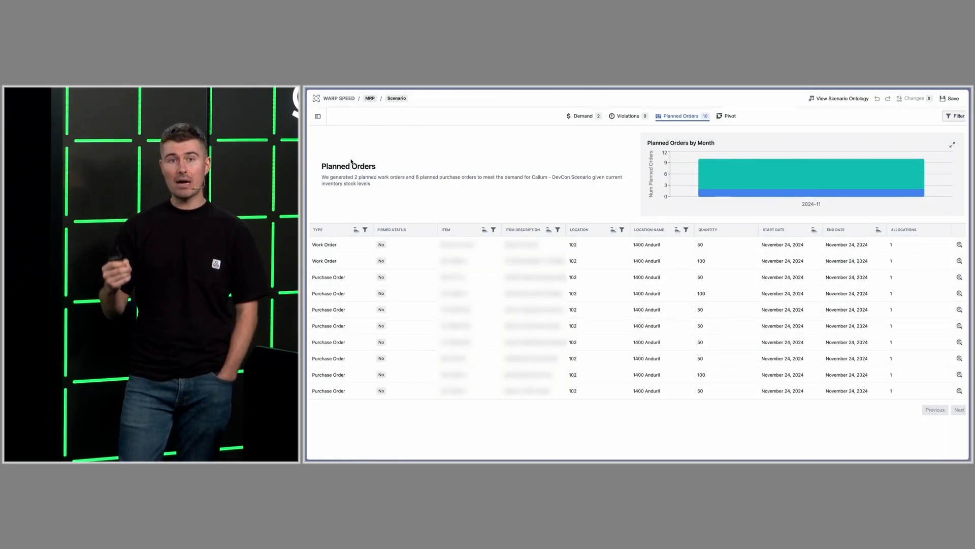